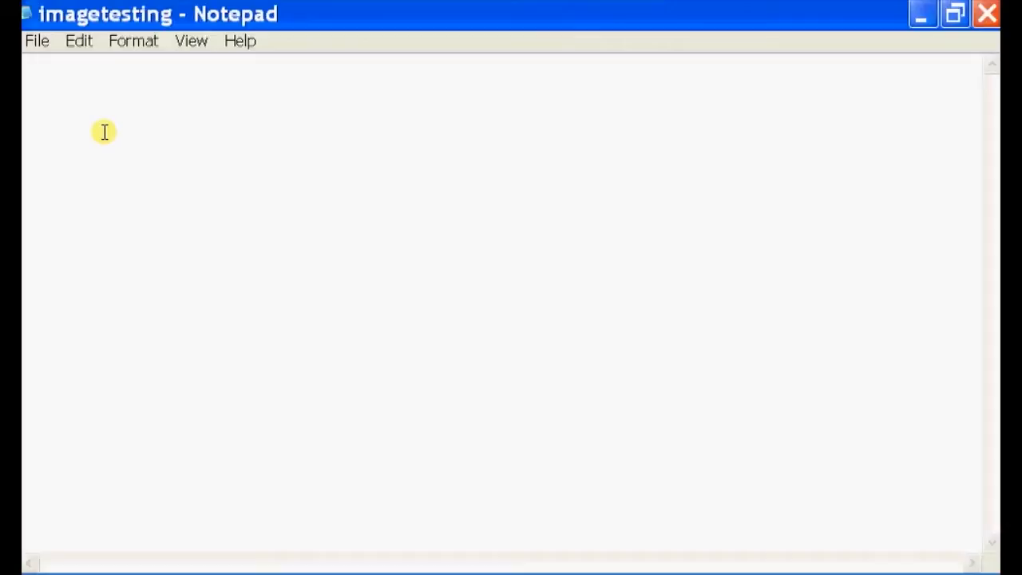
pyautogui.moveTo(67, 169)
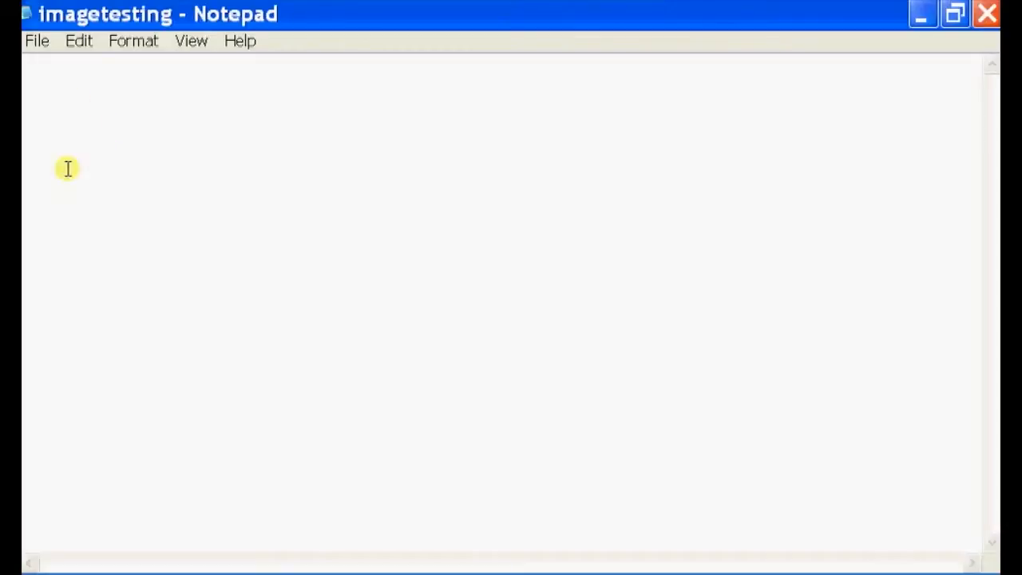
pyautogui.moveTo(553, 220)
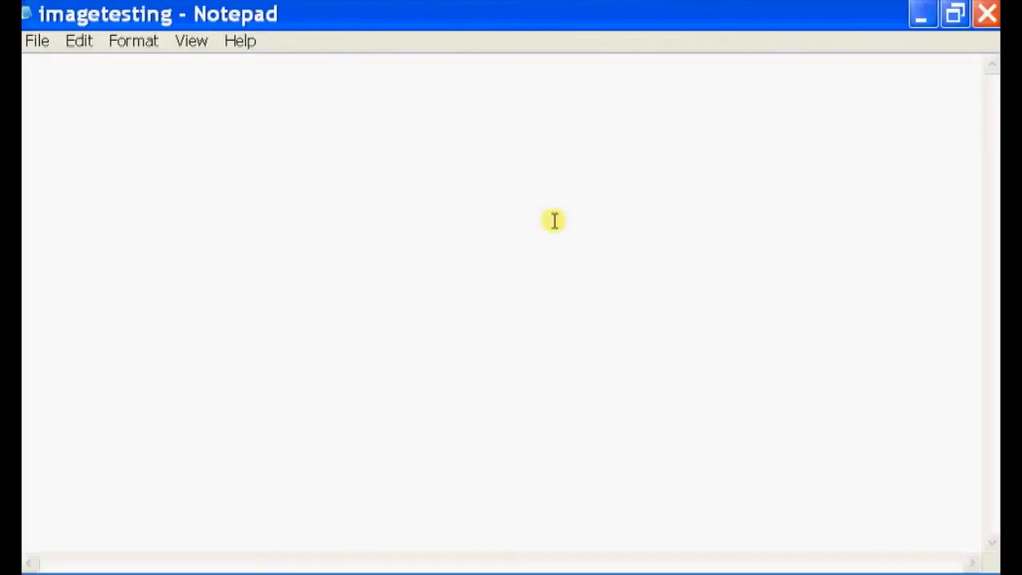
pyautogui.moveTo(179, 118)
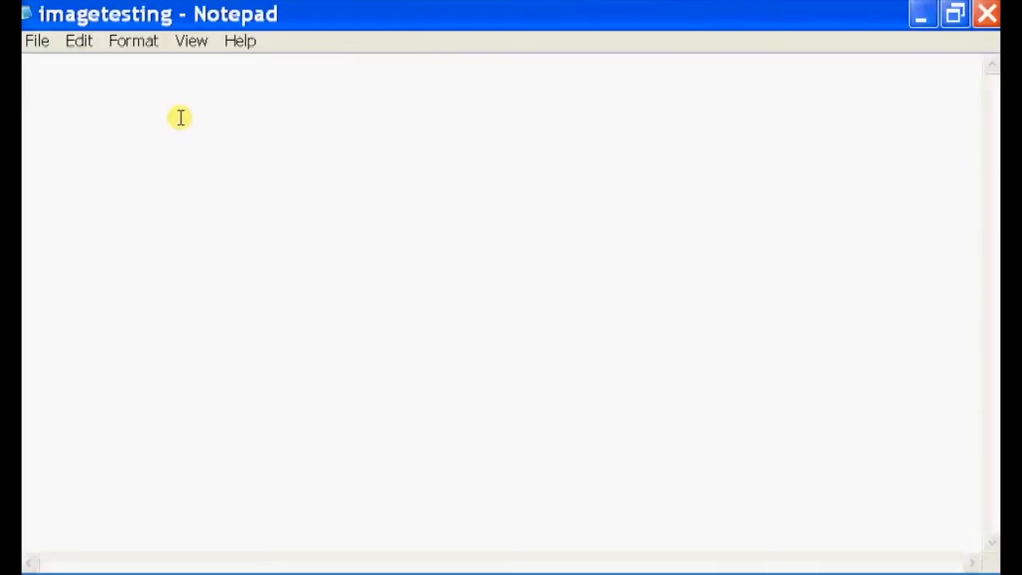
pyautogui.moveTo(184, 99)
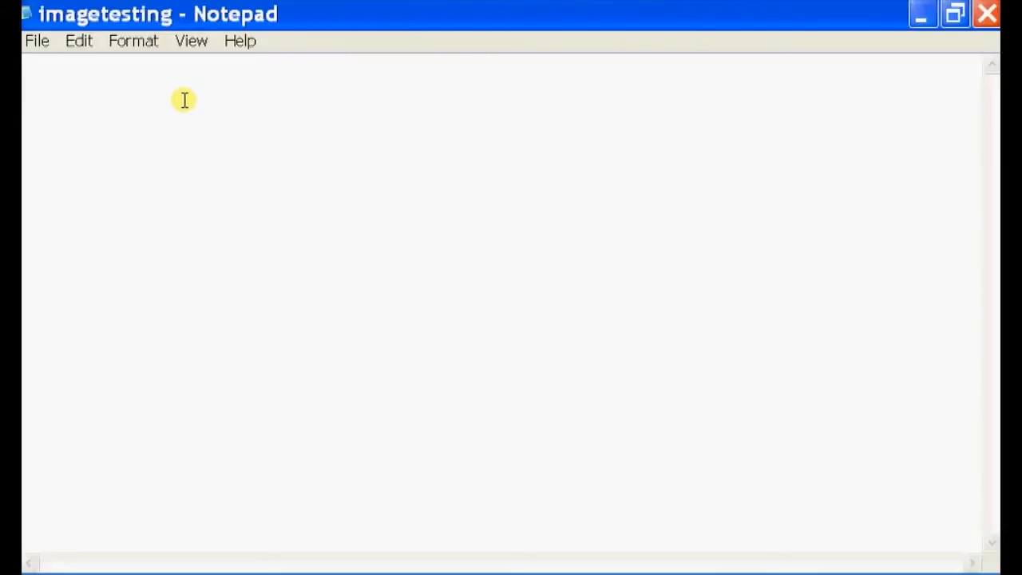
# Write <html> tags enclosing a <p> paragraph reading "THis is text alignment"
pyautogui.write('<html>')
pyautogui.write('</h')
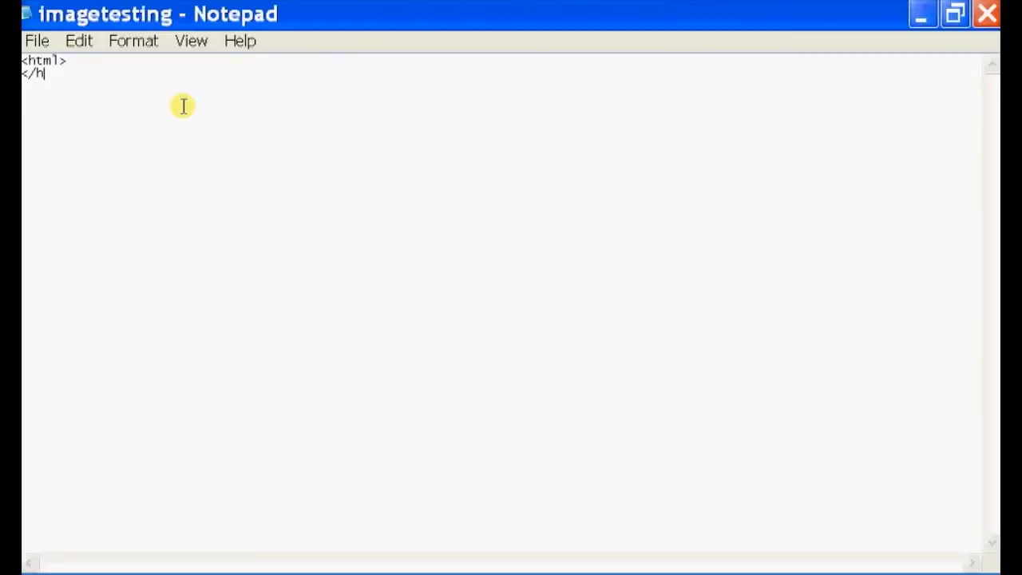
pyautogui.write('tml>')
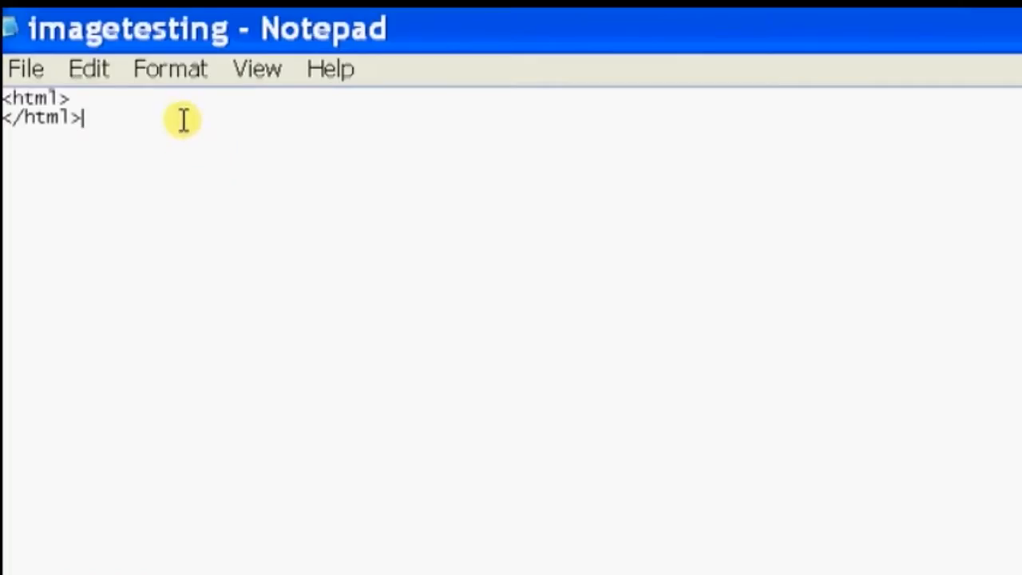
pyautogui.moveTo(169, 89)
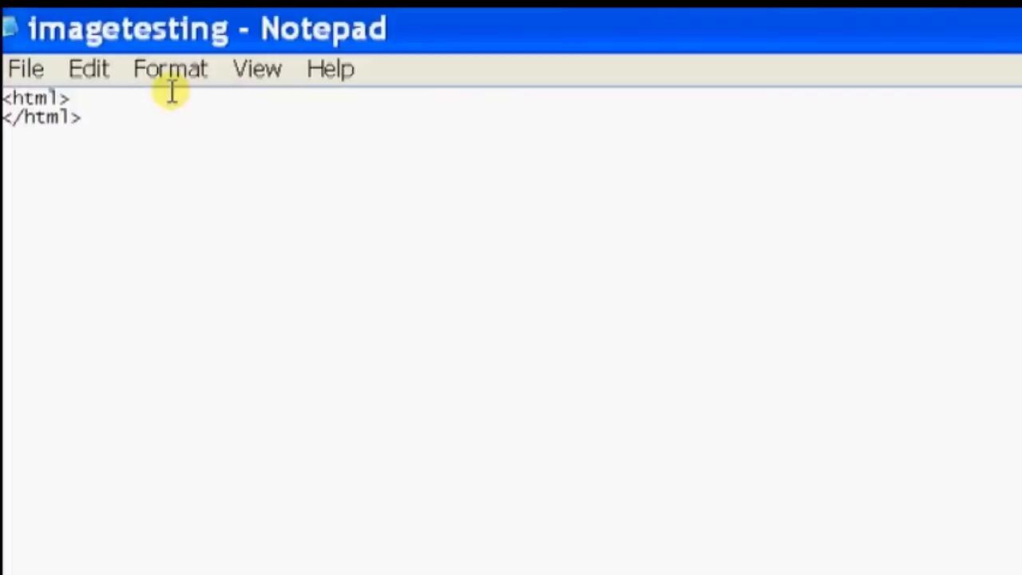
pyautogui.write('<')
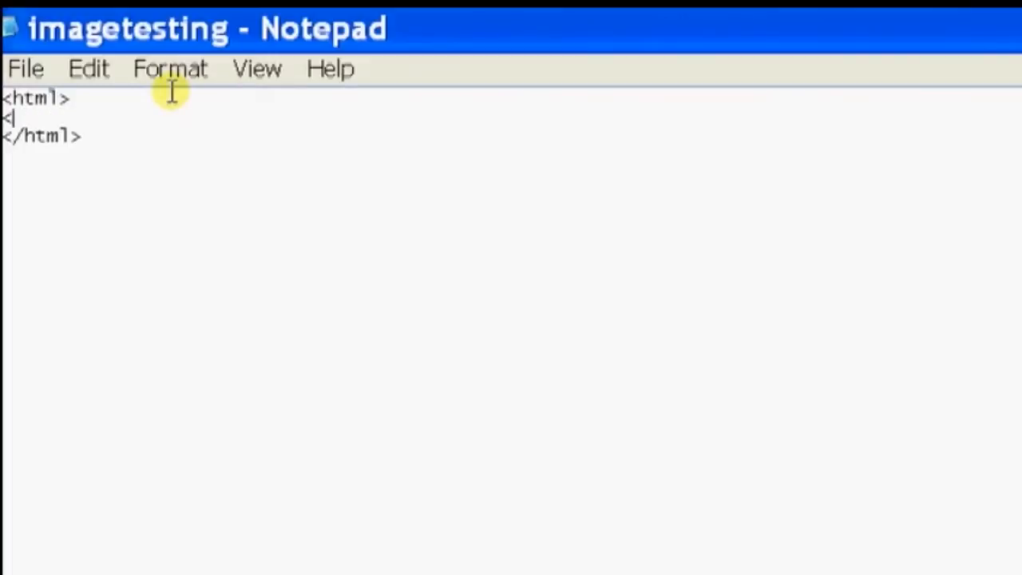
pyautogui.write('p')
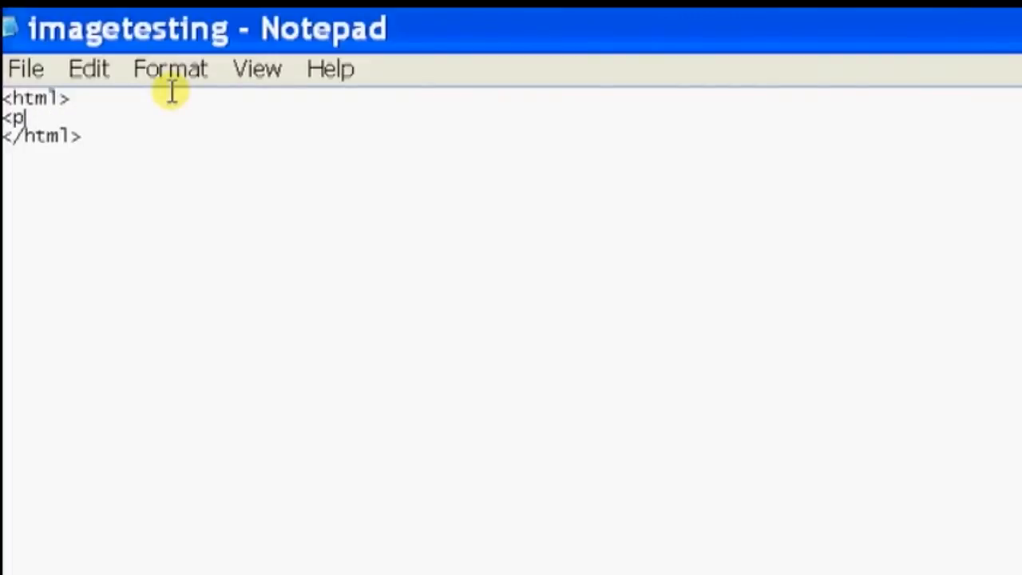
pyautogui.write('>')
pyautogui.write('</p>')
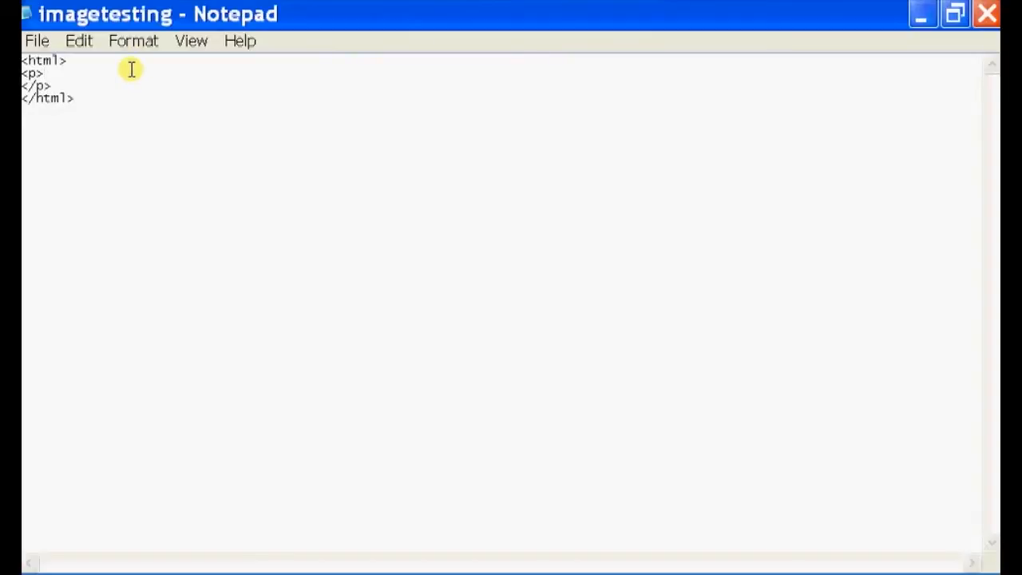
pyautogui.write('THis is text alignment')
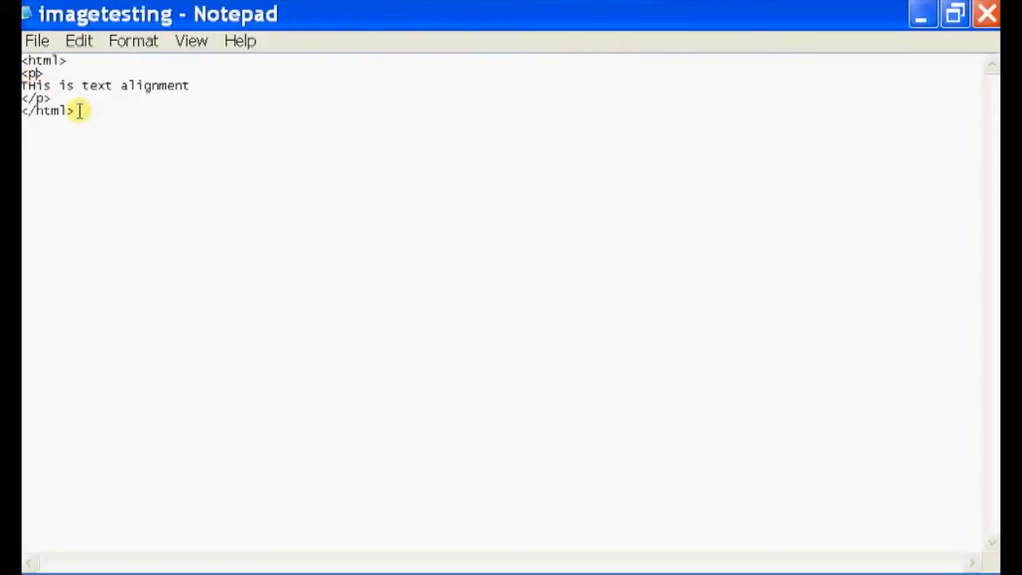
# Add align="right" to the opening <p> tag
pyautogui.write('align')
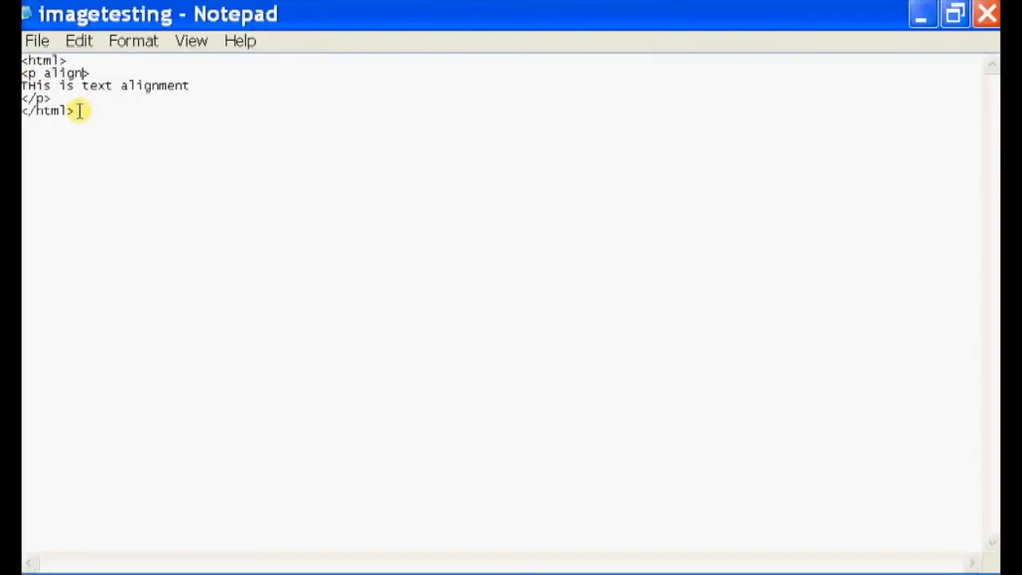
pyautogui.write('="')
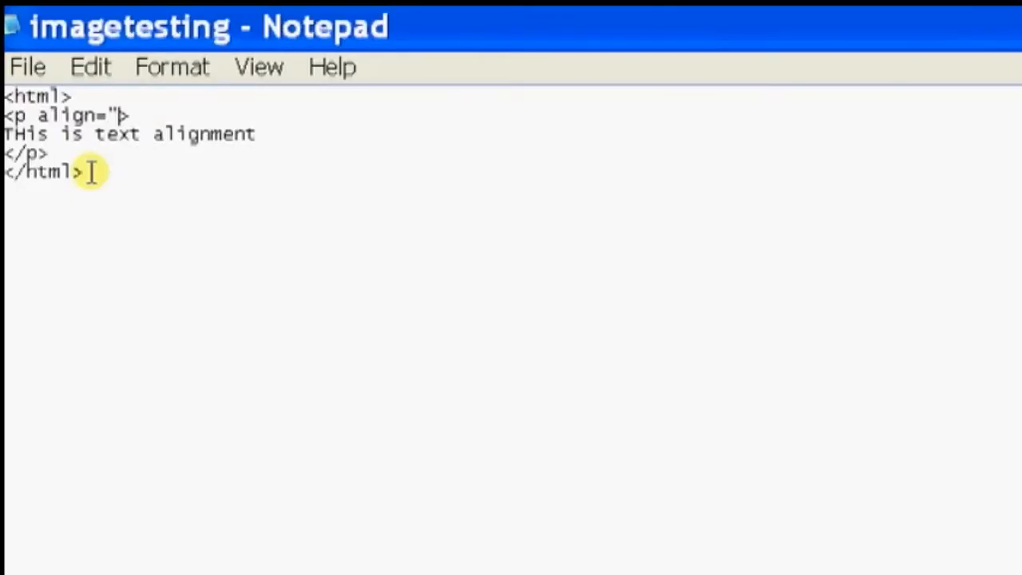
pyautogui.write('right"')
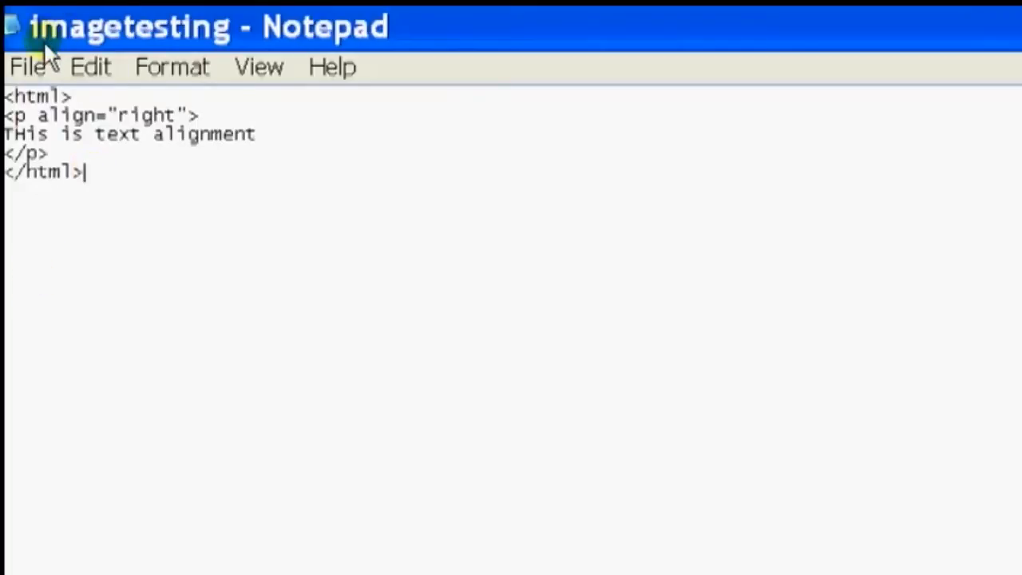
# Save the file as testingAlignment.html with Save as type All Files in My Documents
pyautogui.click(32, 67)
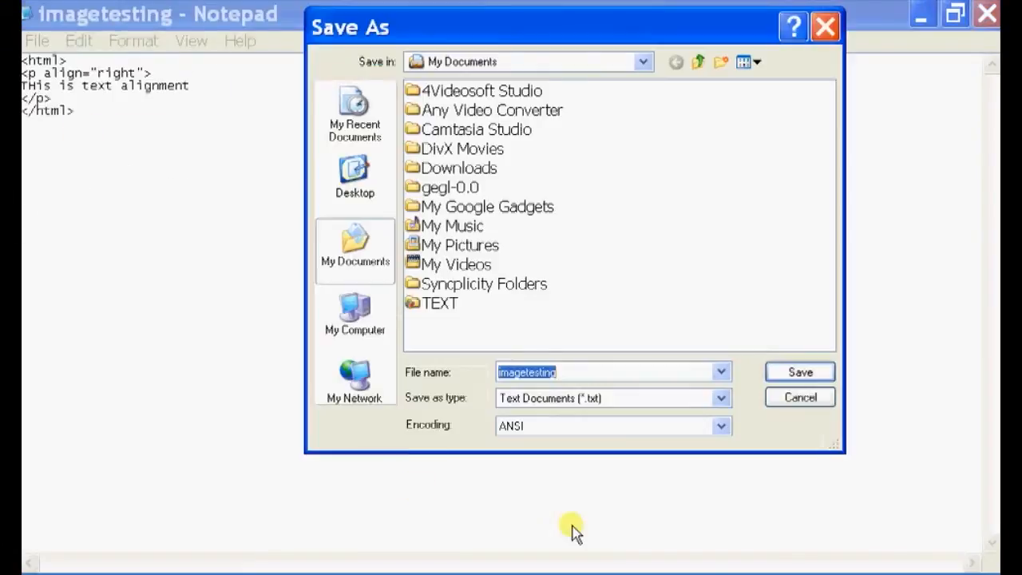
pyautogui.moveTo(613, 403)
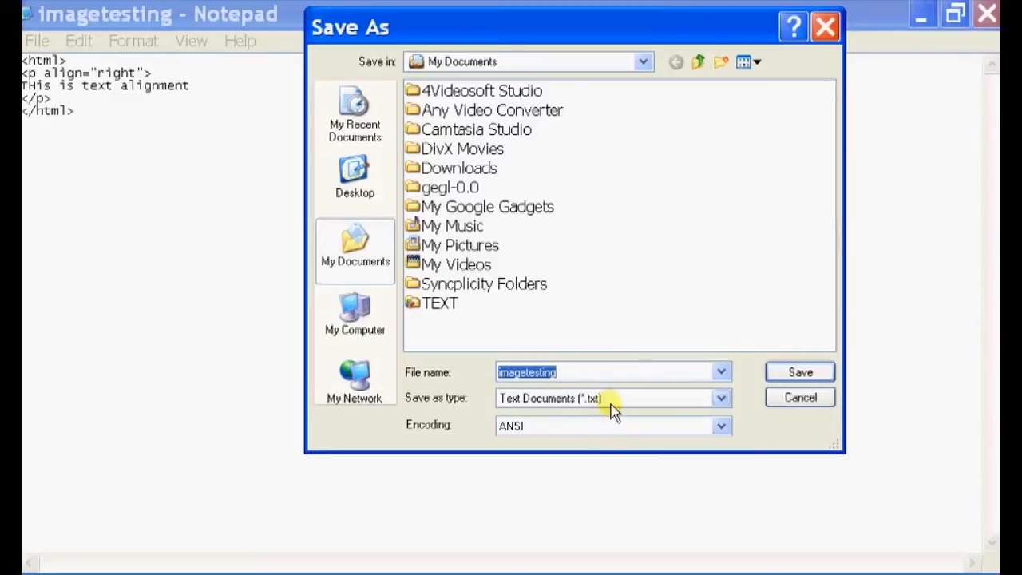
pyautogui.click(613, 397)
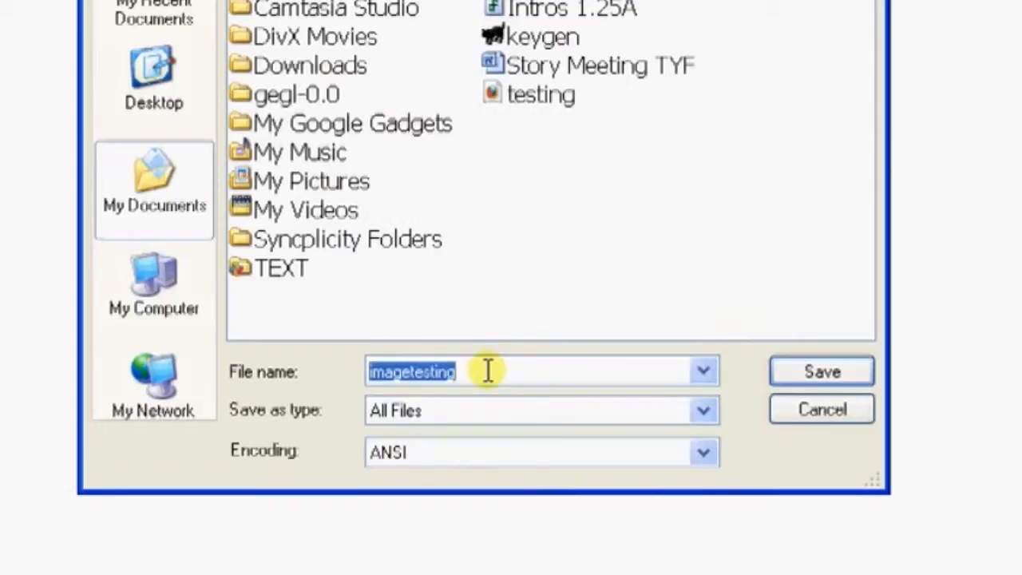
pyautogui.write('te')
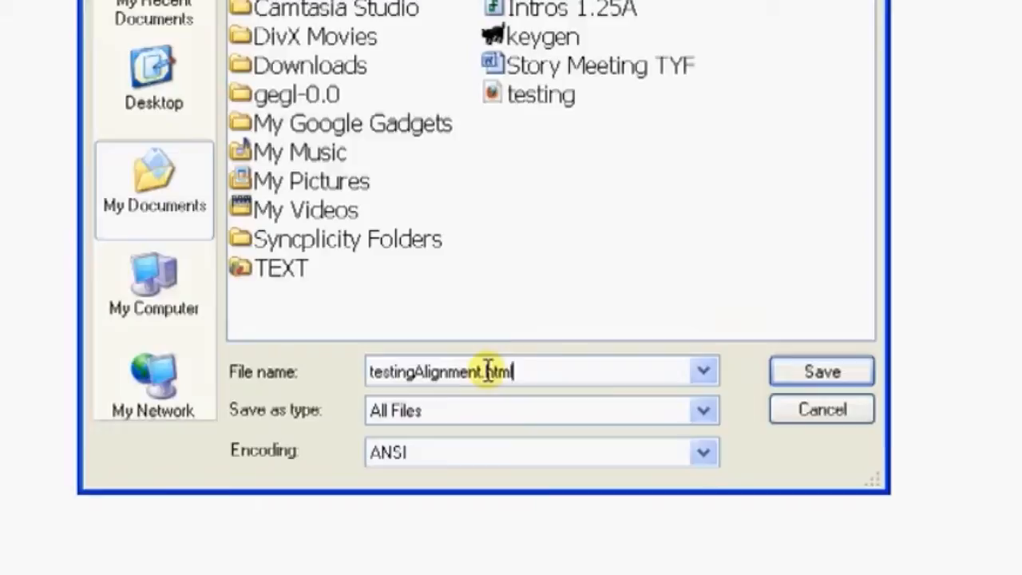
pyautogui.click(820, 371)
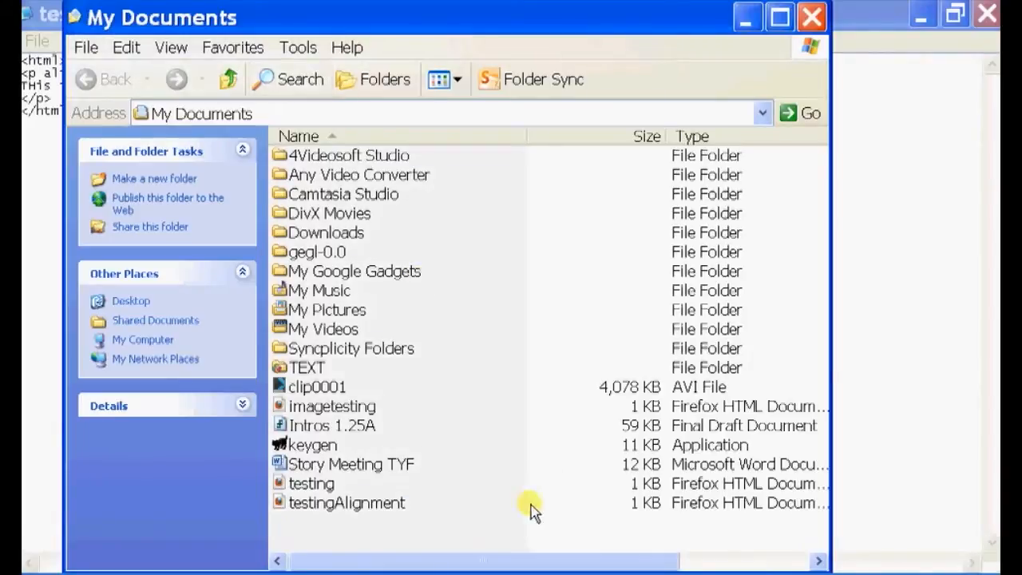
# Open testingAlignment from the My Documents folder
pyautogui.click(346, 502)
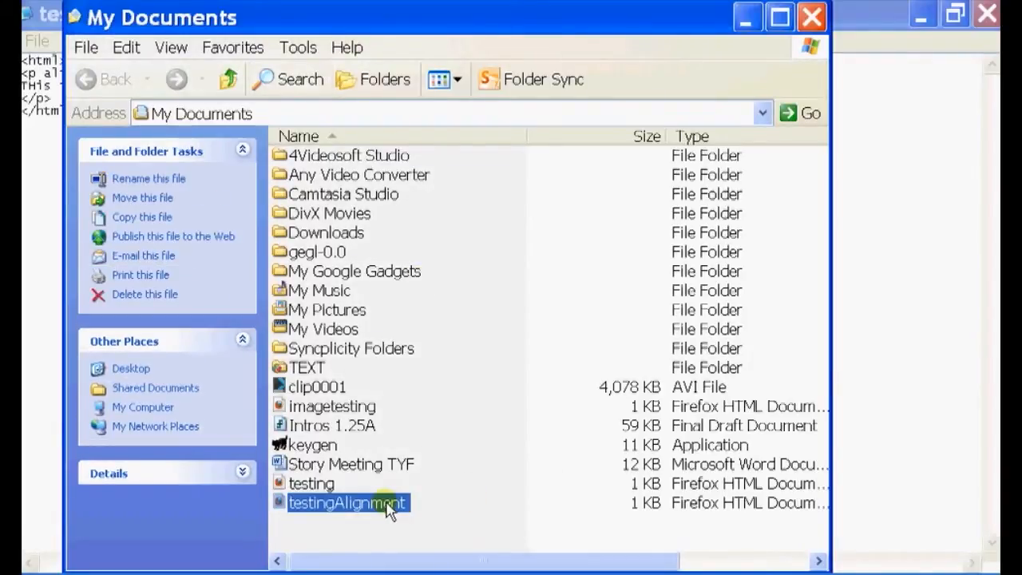
pyautogui.doubleClick(347, 502)
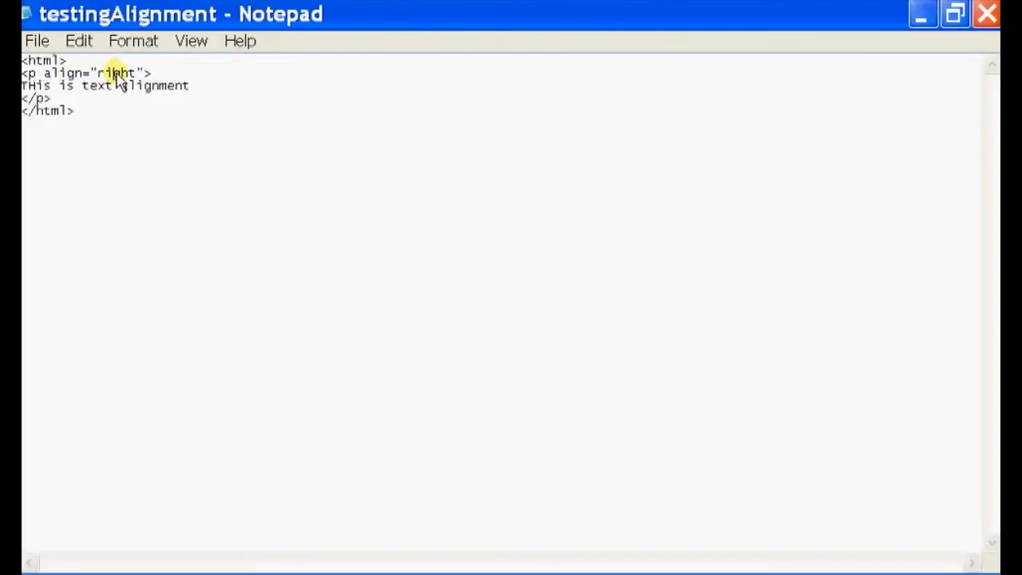
pyautogui.moveTo(189, 128)
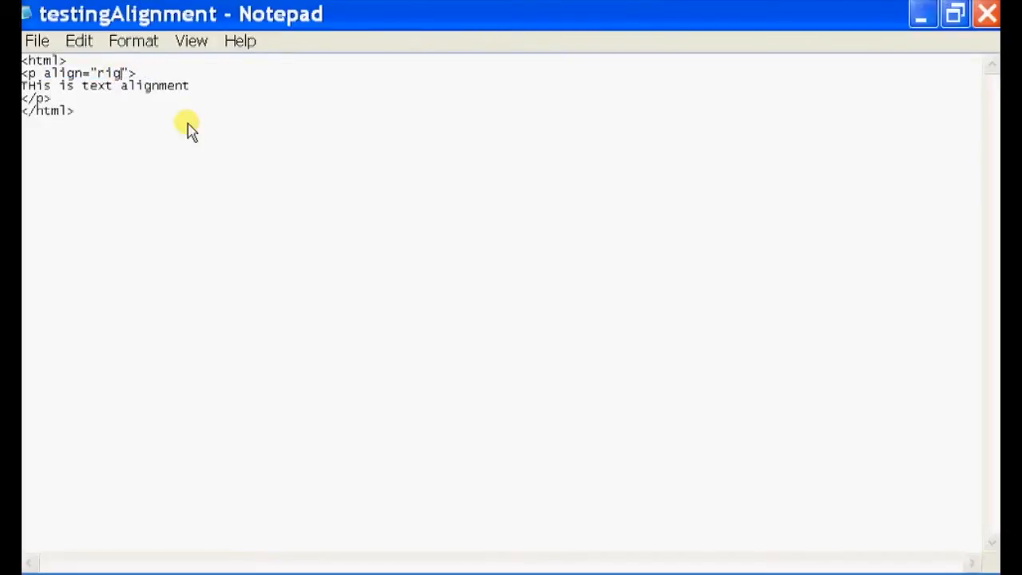
# Change the paragraph's align value from "right" to "left" and save the file
pyautogui.write('lef')
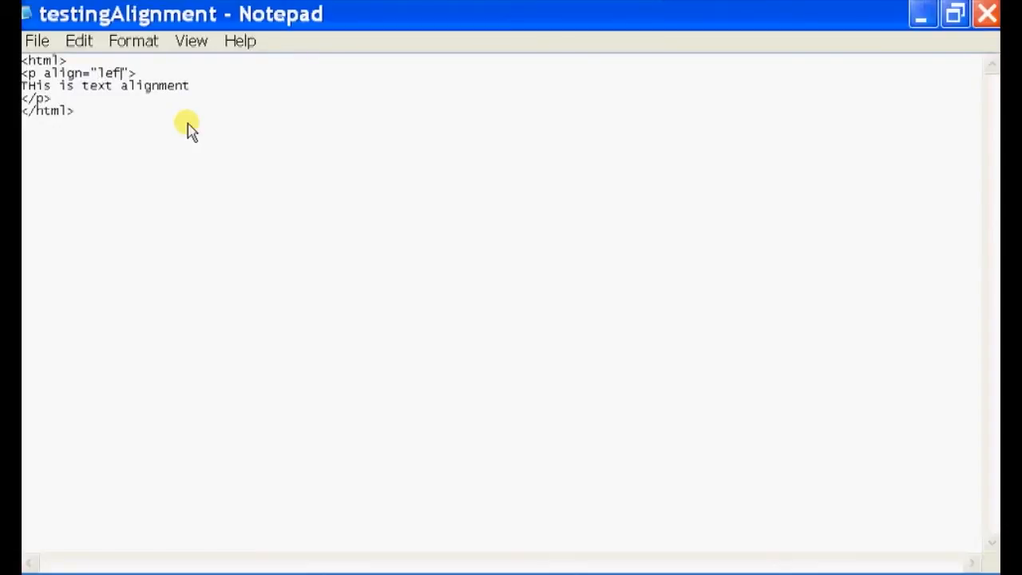
pyautogui.click(37, 42)
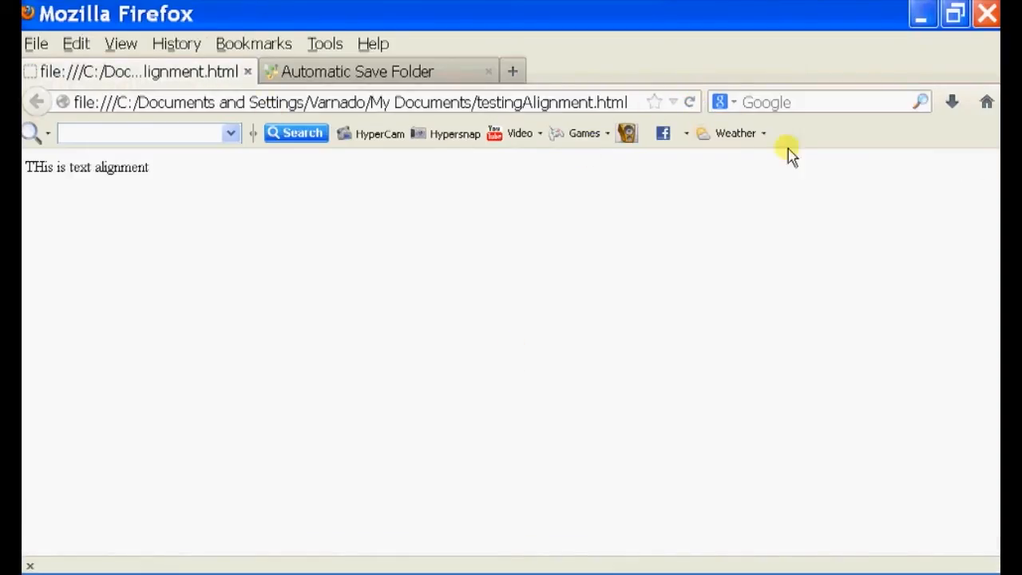
pyautogui.moveTo(184, 240)
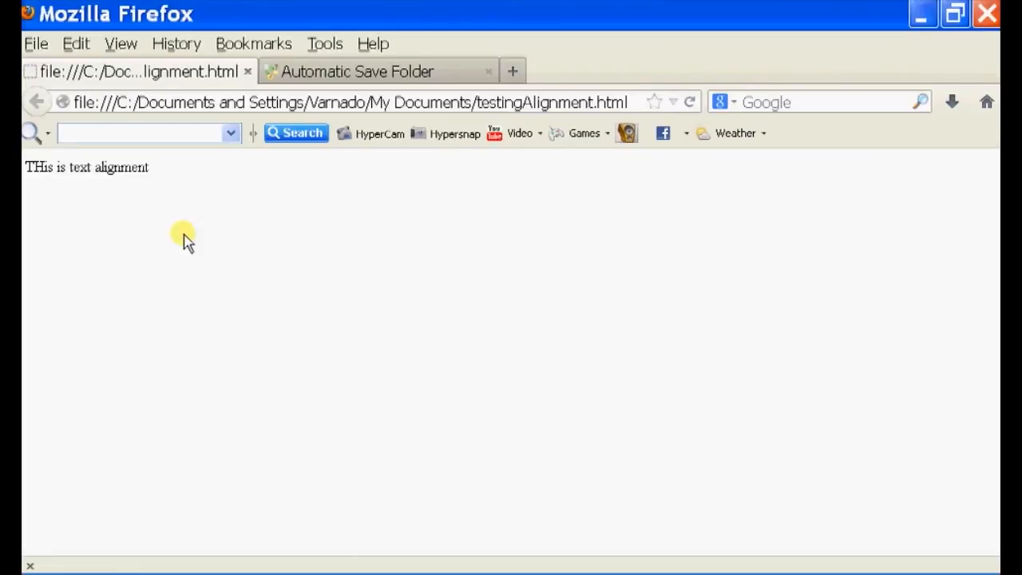